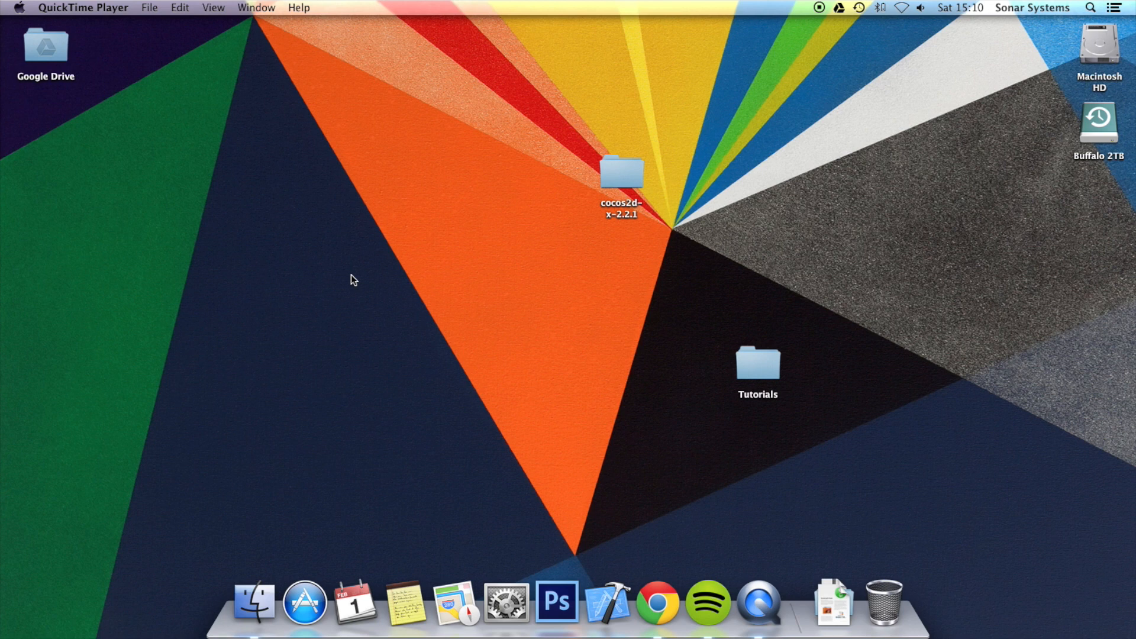
mouse_move(498, 253)
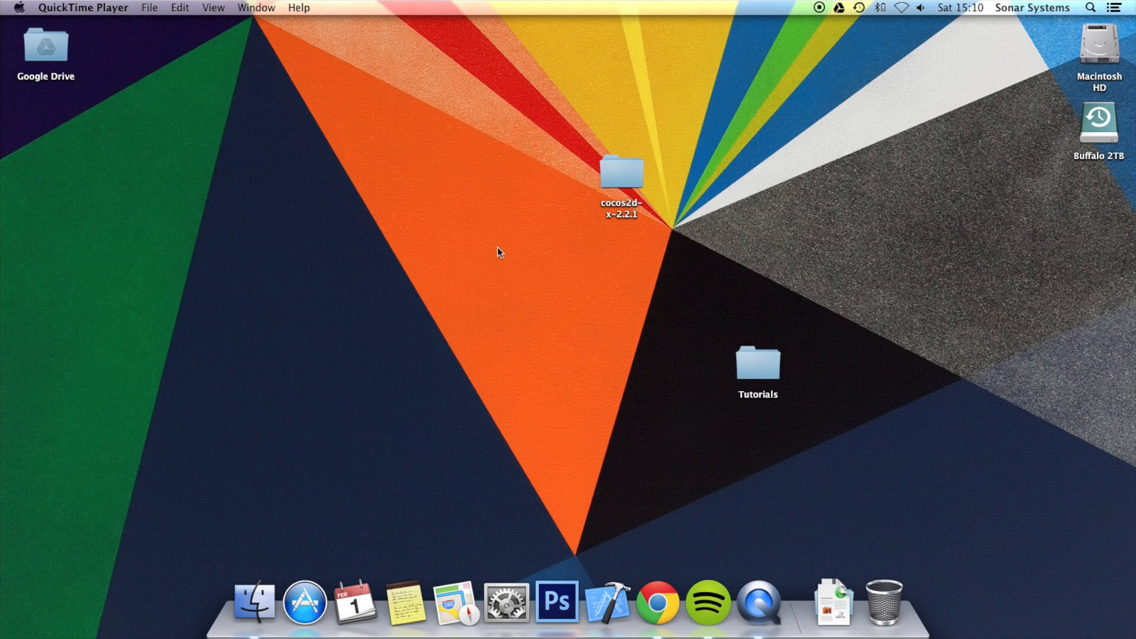
Navigate cocos2d-x-2.2.1 > projects > Tutorial > proj.ios and launch Tutorial.xcodeproj.
double_click(620, 173)
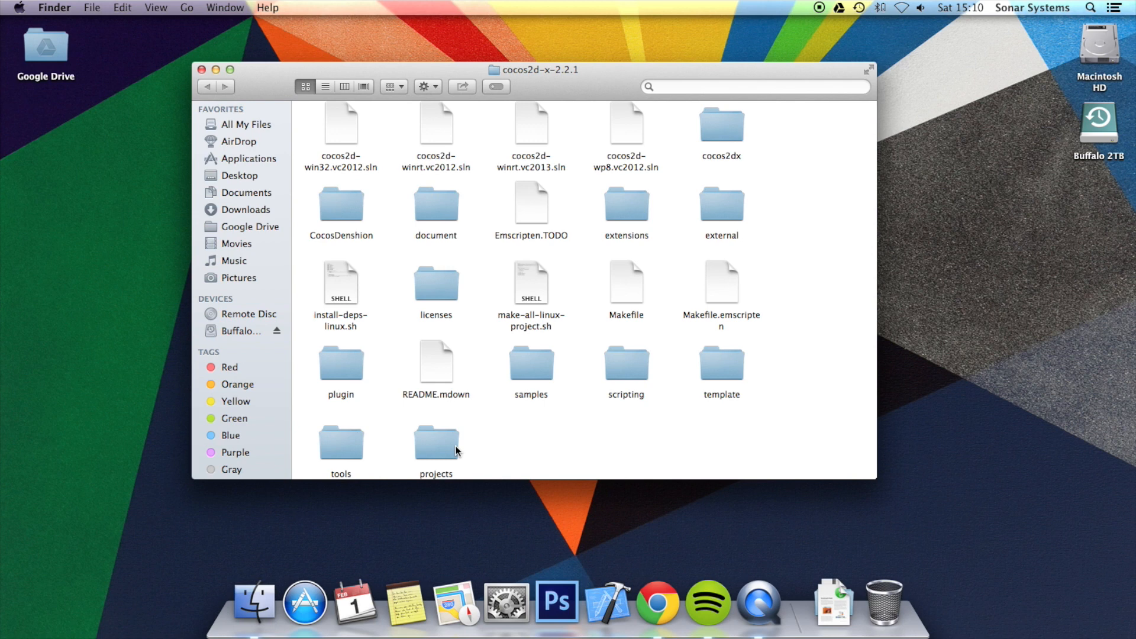
mouse_move(434, 427)
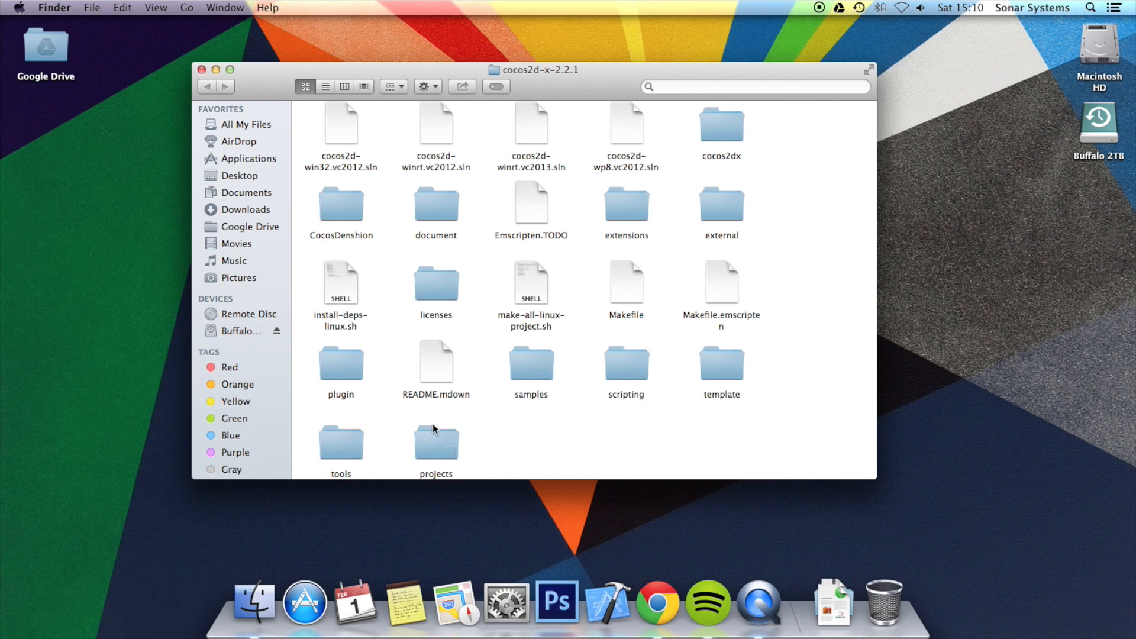
mouse_move(442, 450)
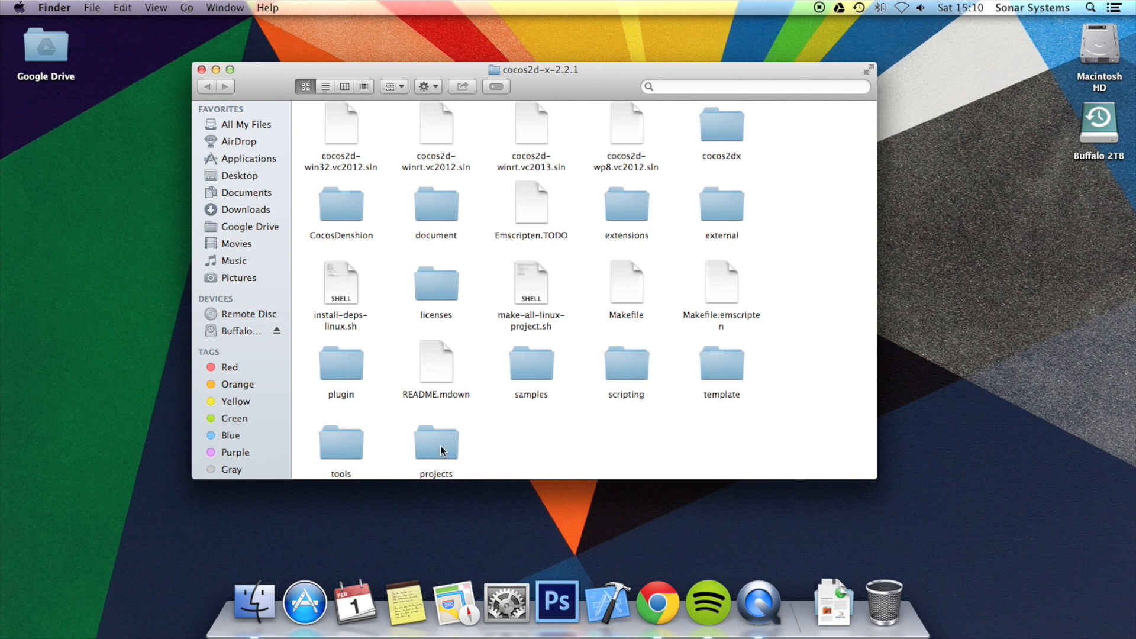
double_click(435, 441)
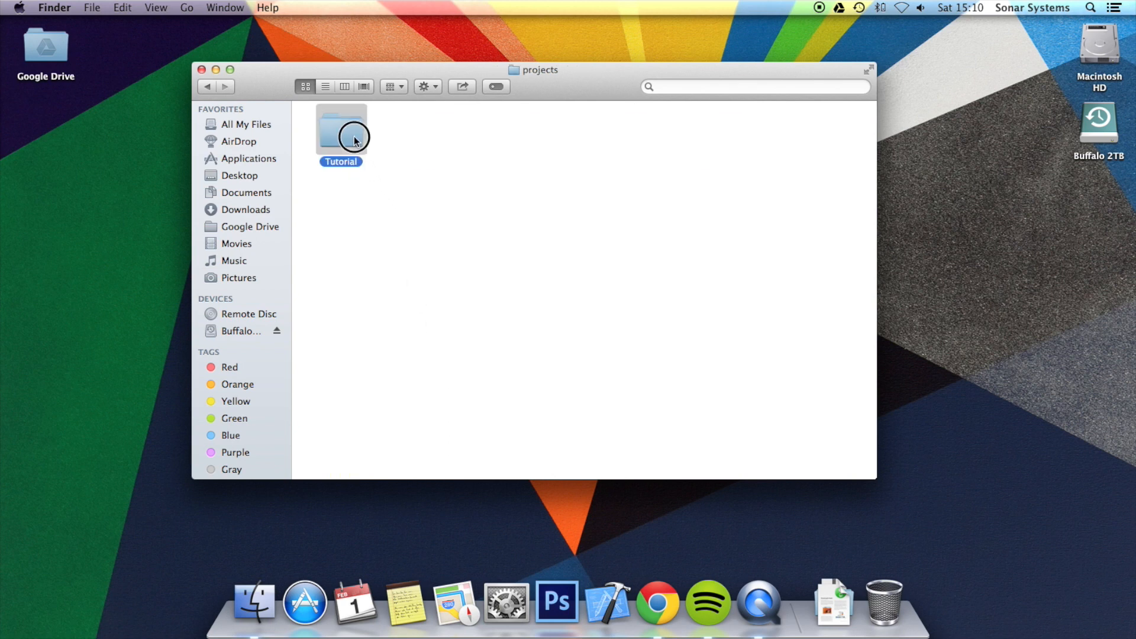
double_click(339, 130)
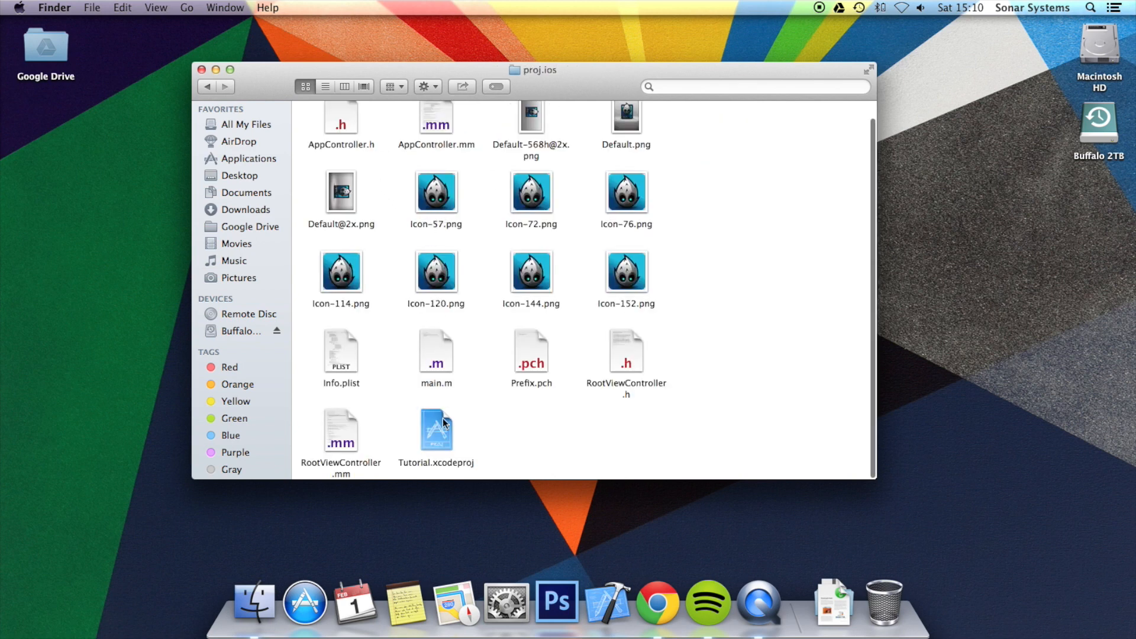
double_click(436, 431)
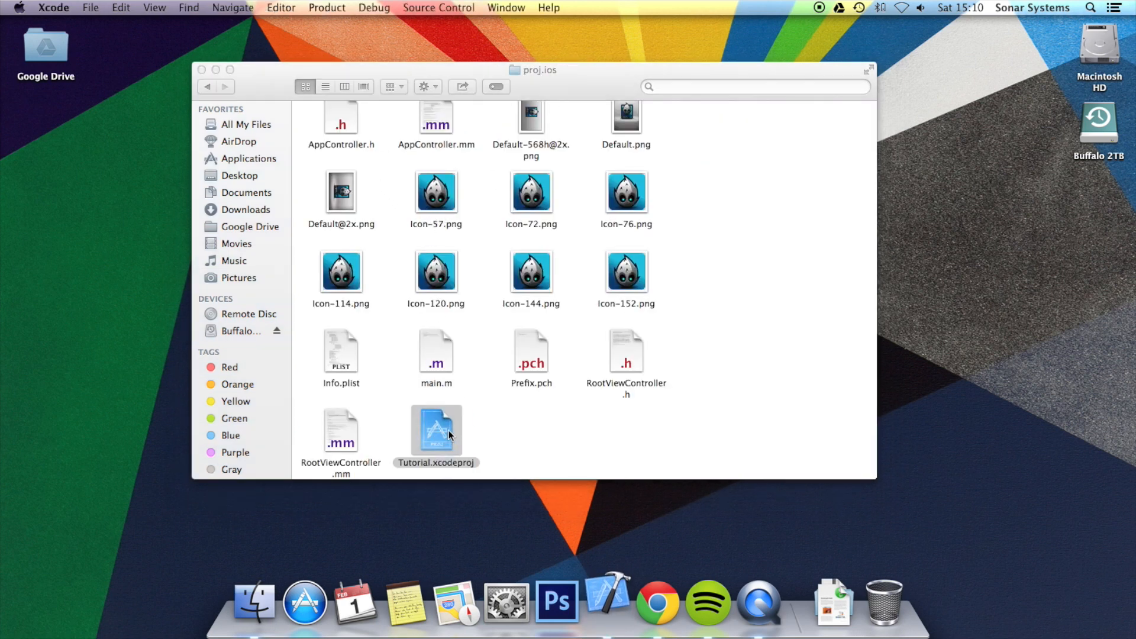
double_click(436, 432)
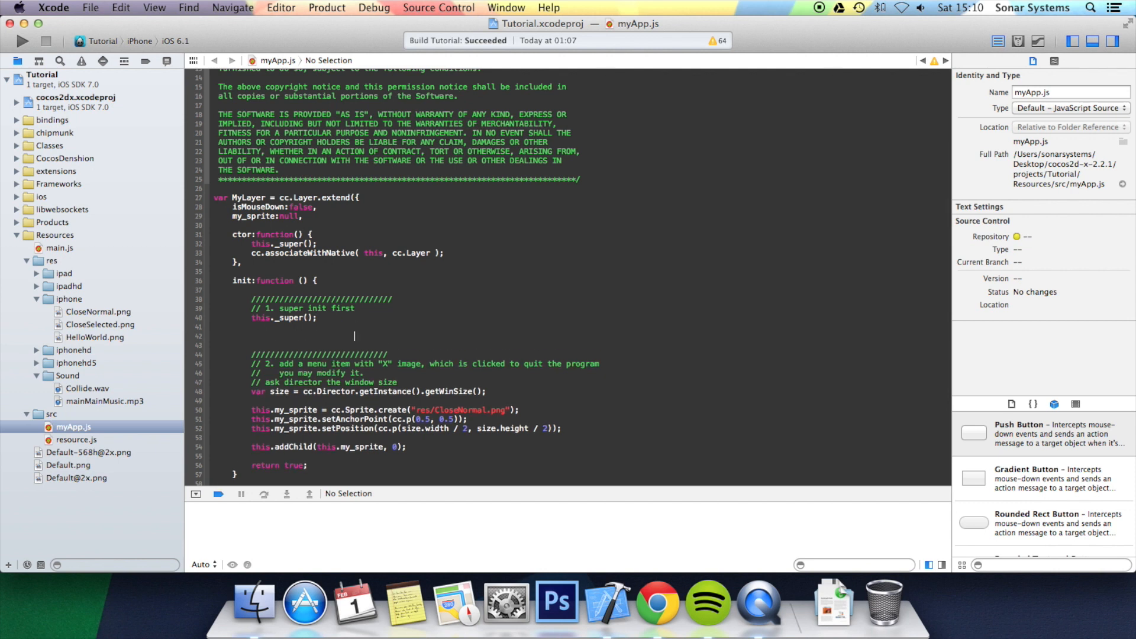
Add an if ('touches' in sys.capabilities) block after this._super() in init.
text(if)
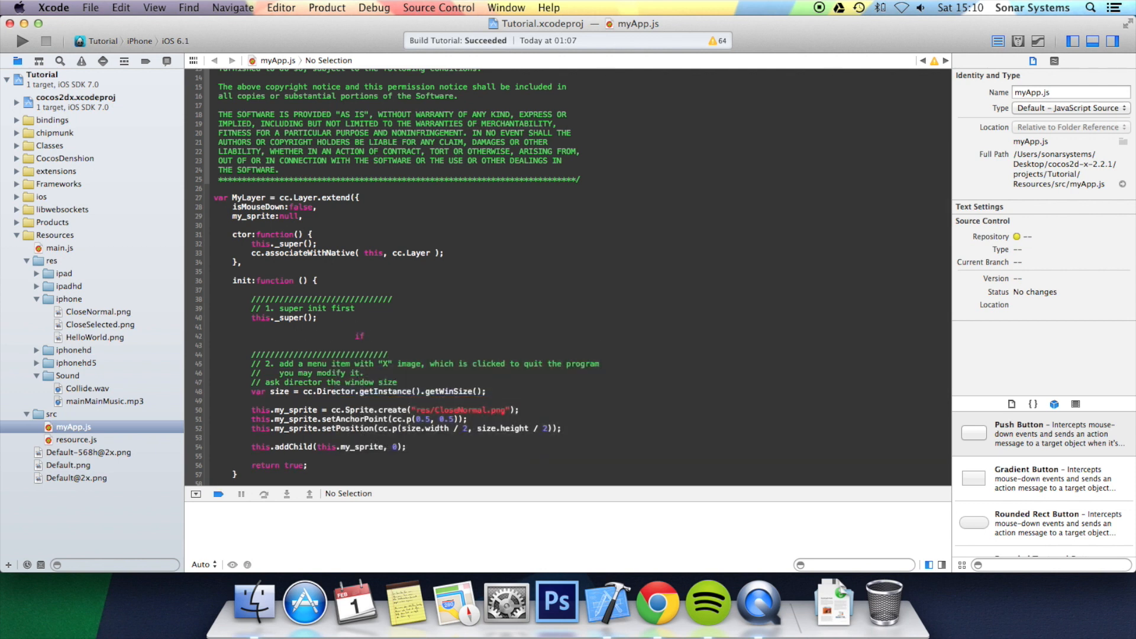
text(()
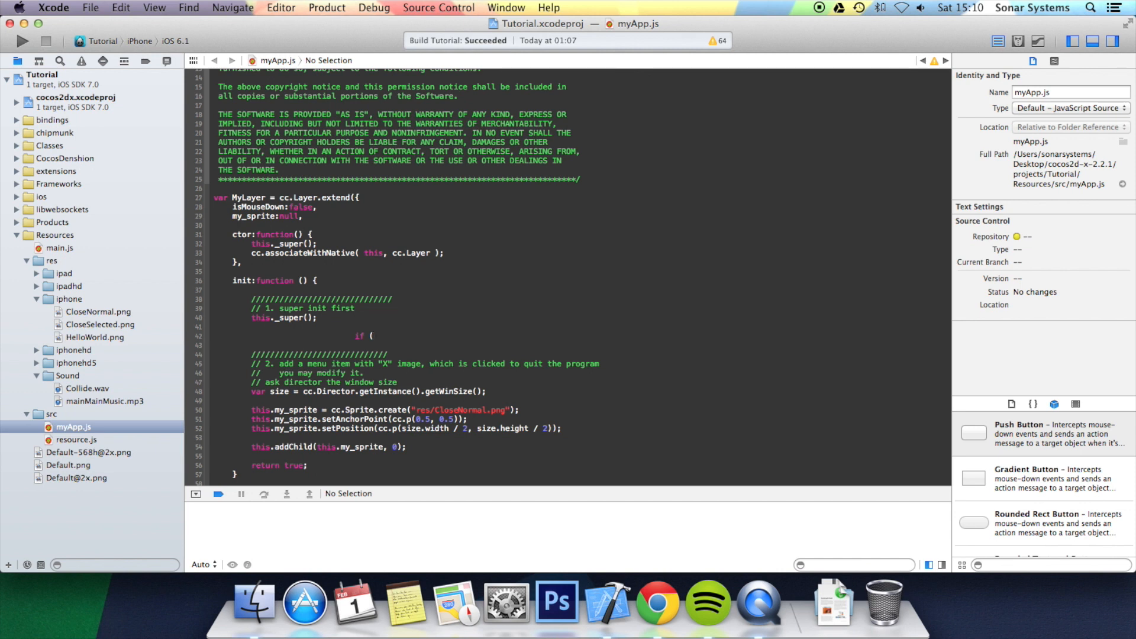
text('touche')
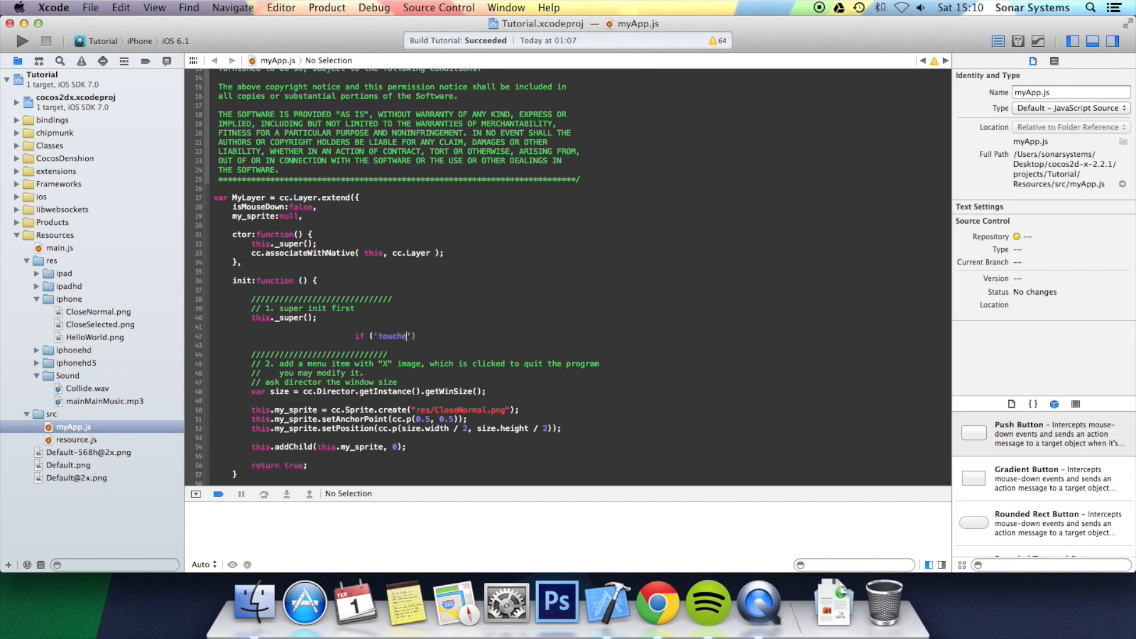
text(s)
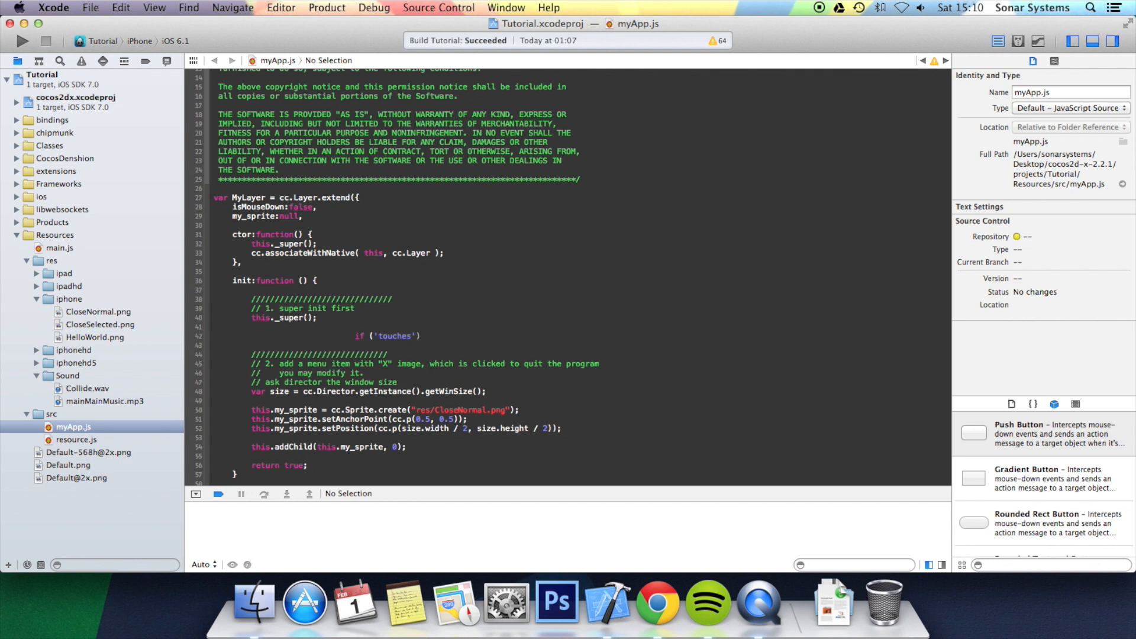
text(in sys)
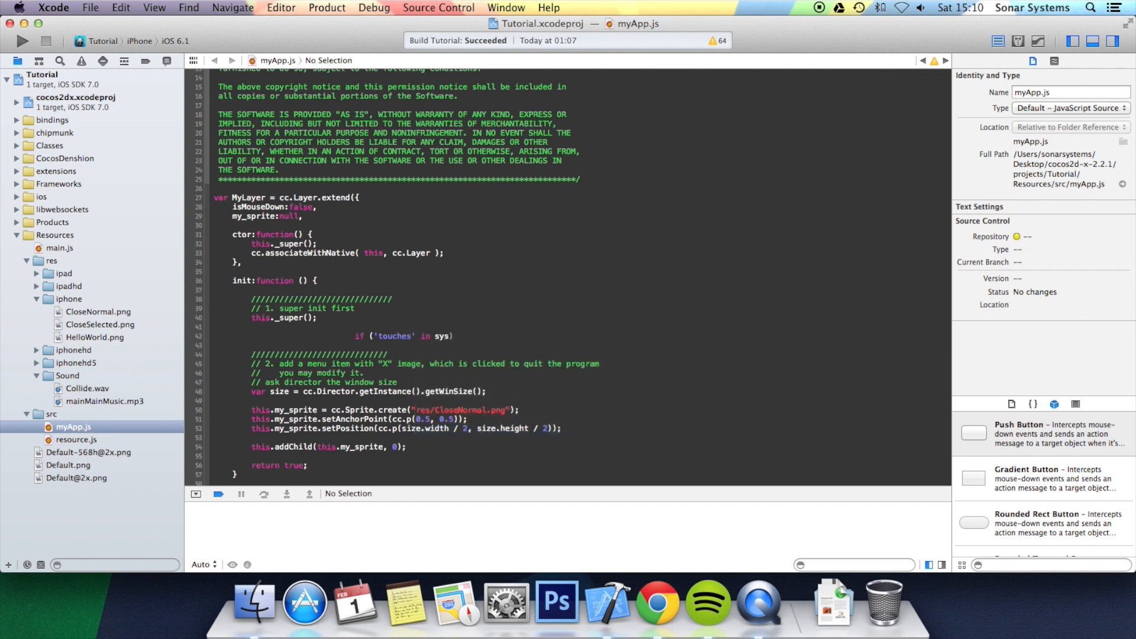
text(.class)
text({)
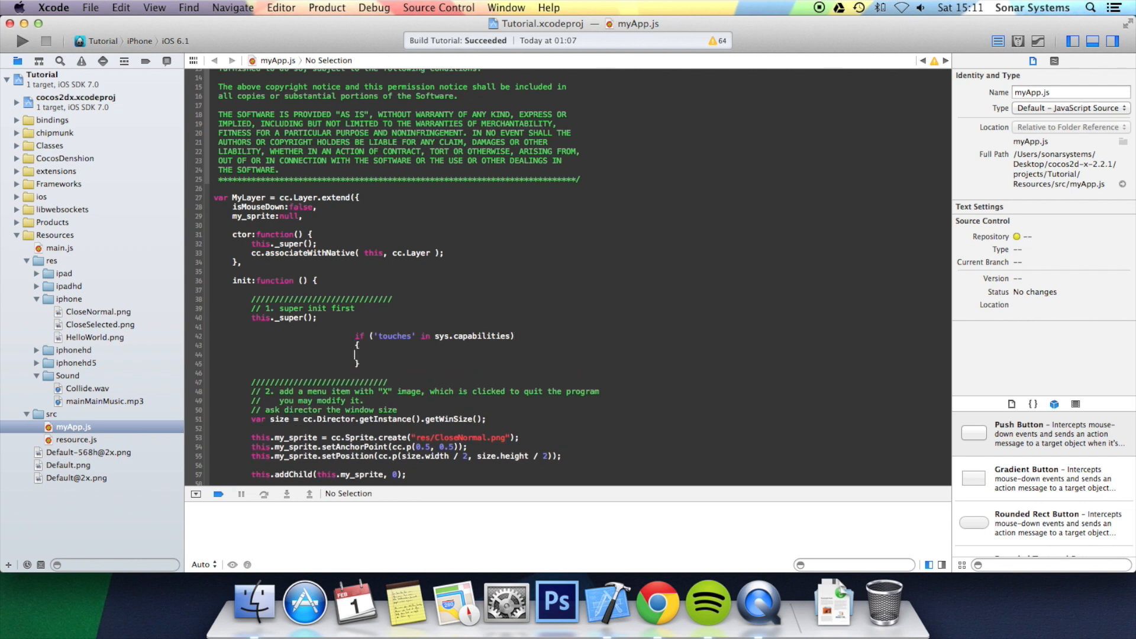
Add this.setTouchMode(cc.TOUCH_ONE_BY_ONE); inside the touches block and begin the next call.
text(touches)
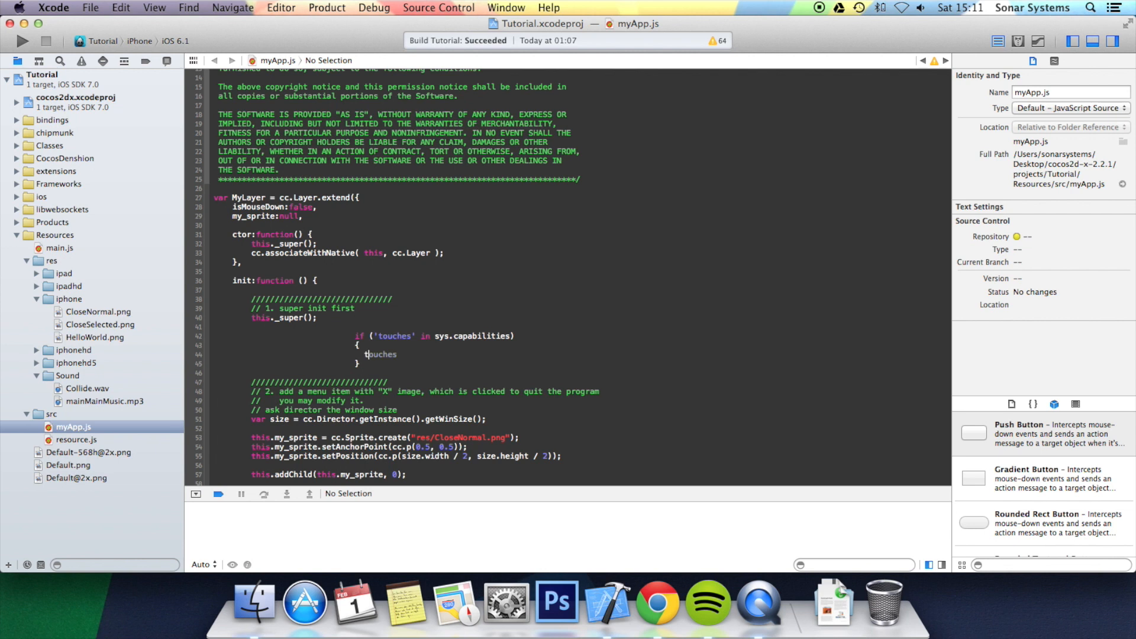
text(this.)
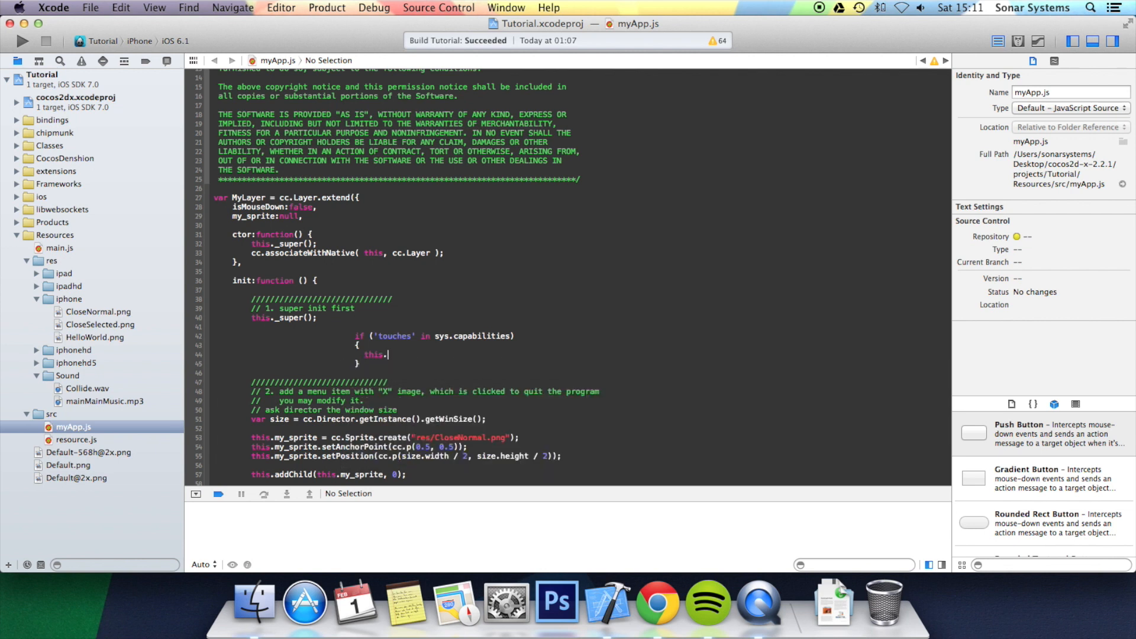
text(setTo)
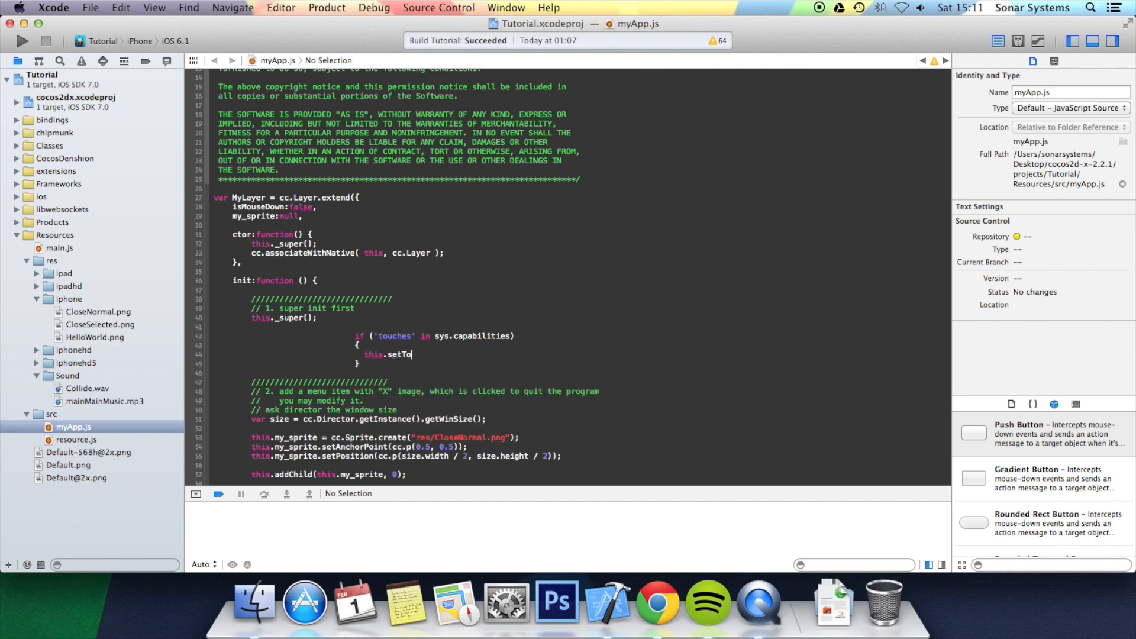
text(uchMode)
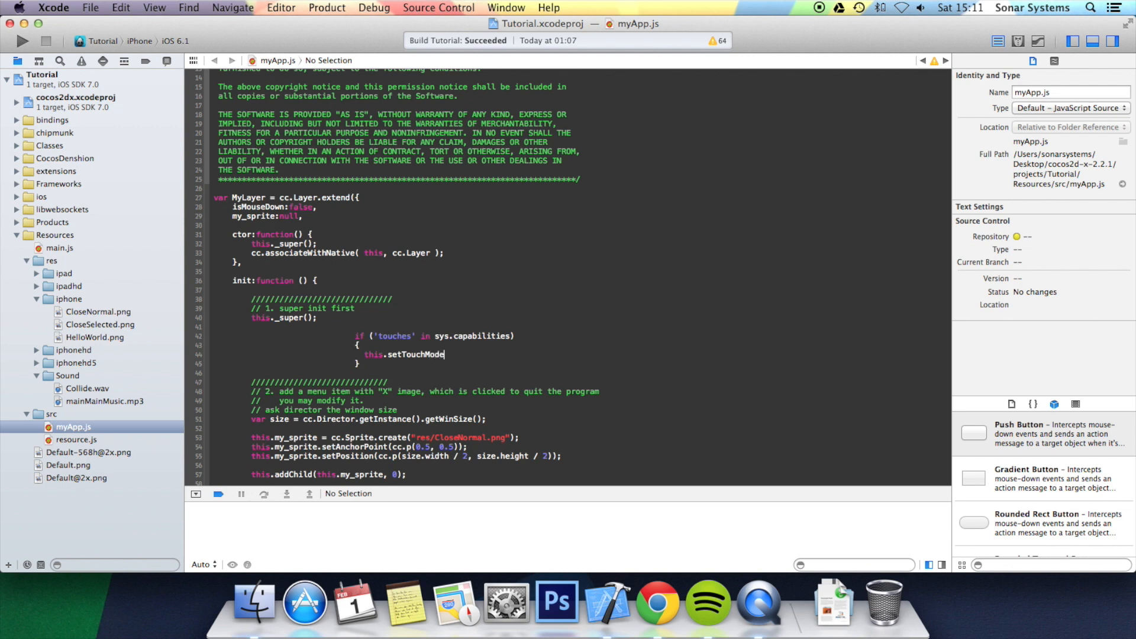
text((cc.in)
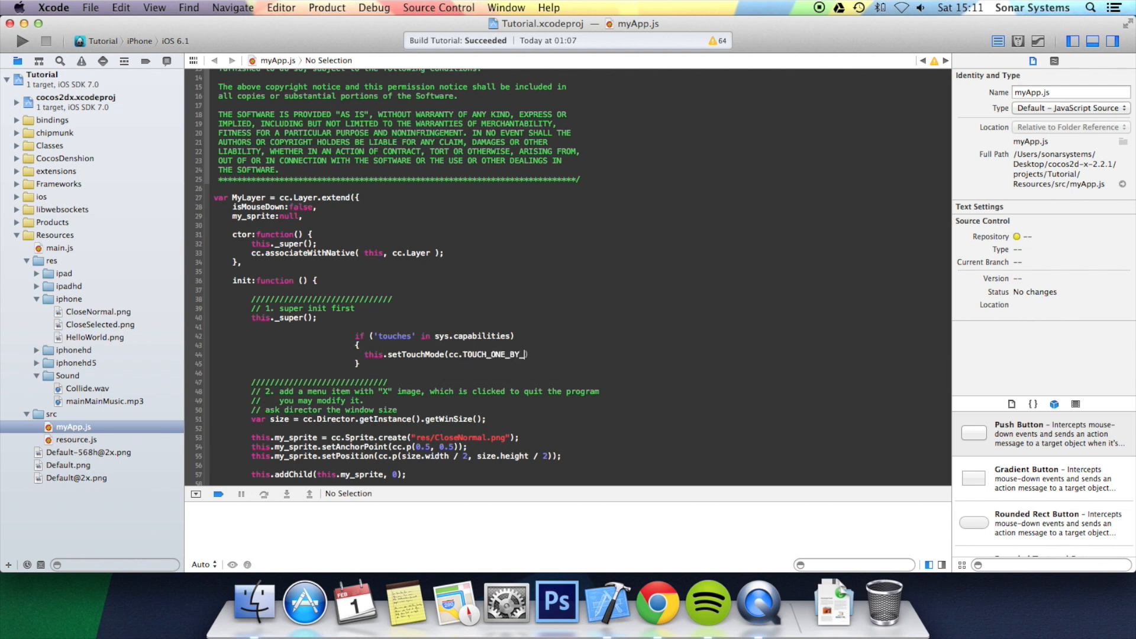
text(ONE);)
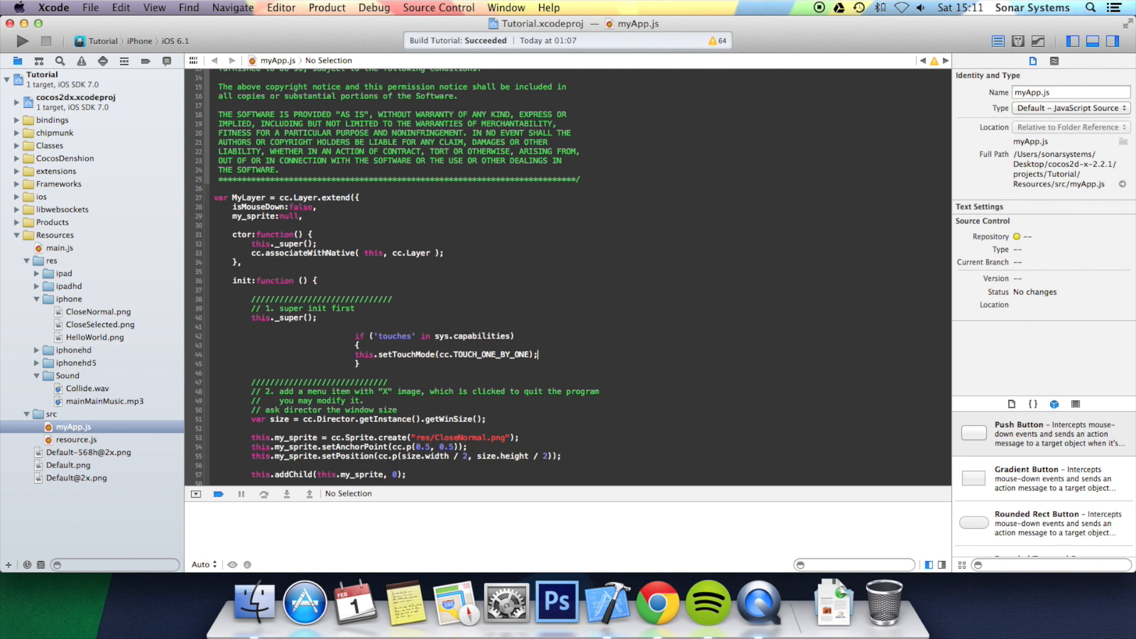
text(this.setTouch)
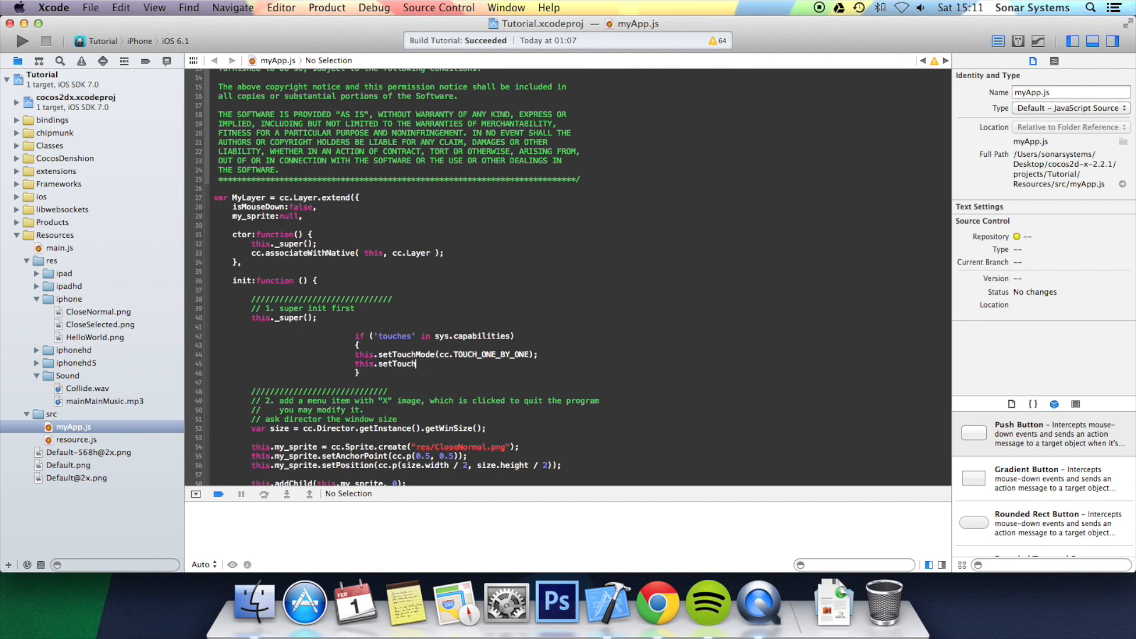
Complete this.setTouchEnabled(true); on the following line and re-indent the block.
text(Enabled(true);)
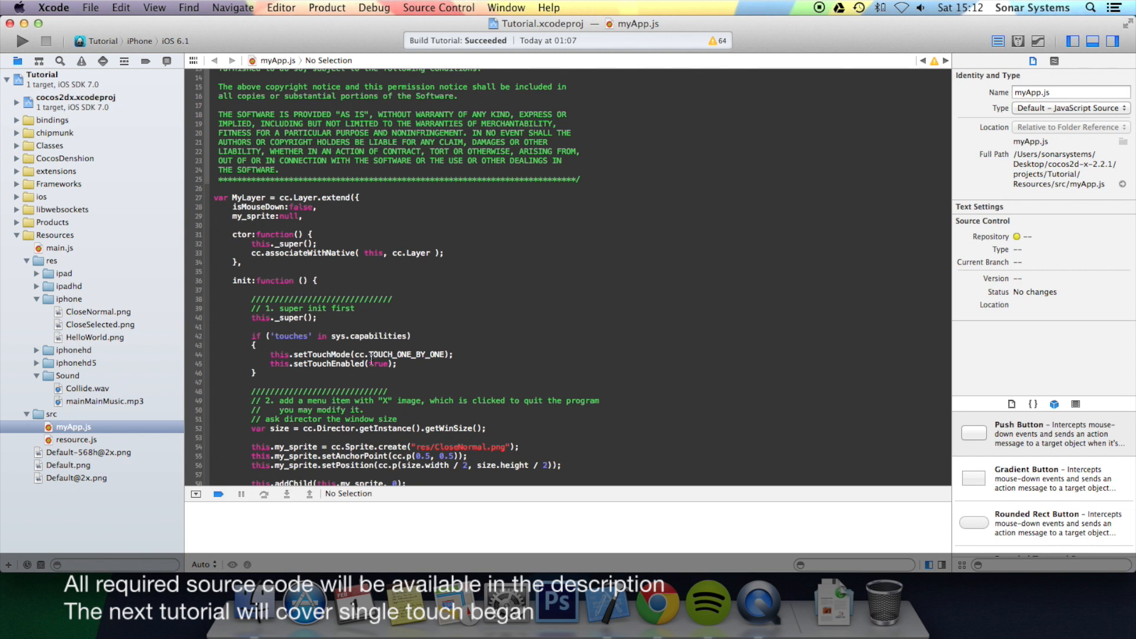
click(459, 428)
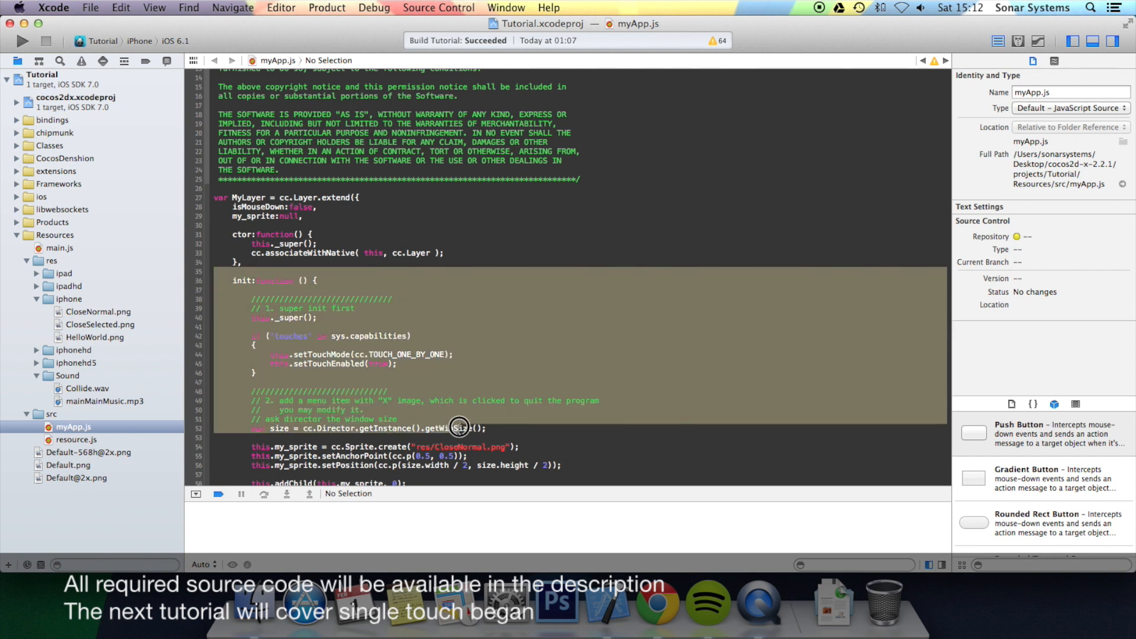
click(458, 427)
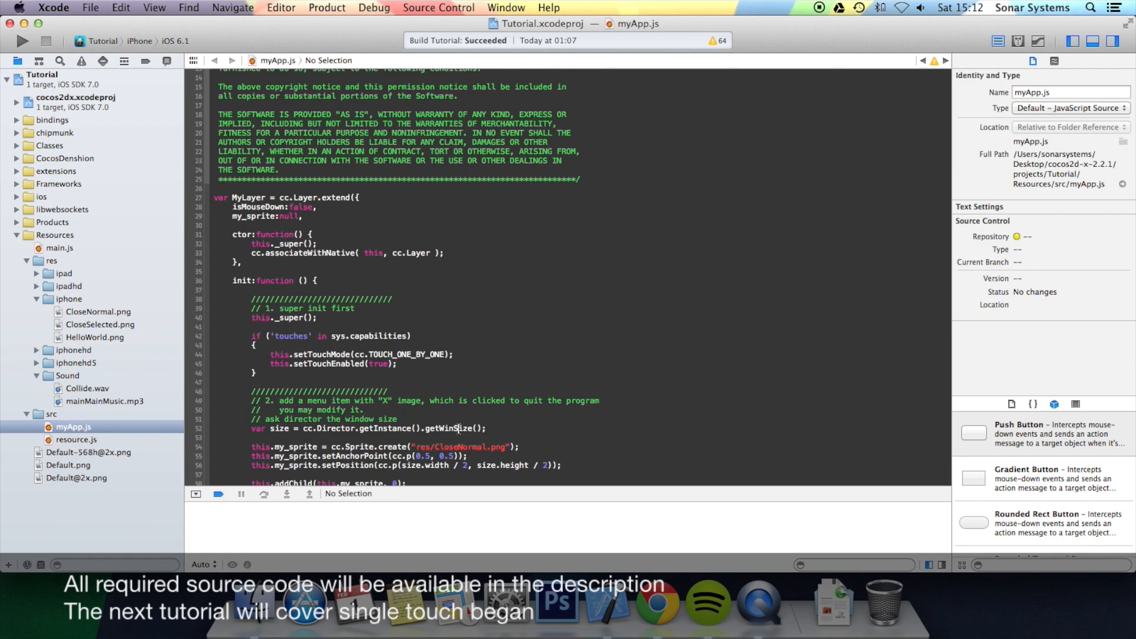